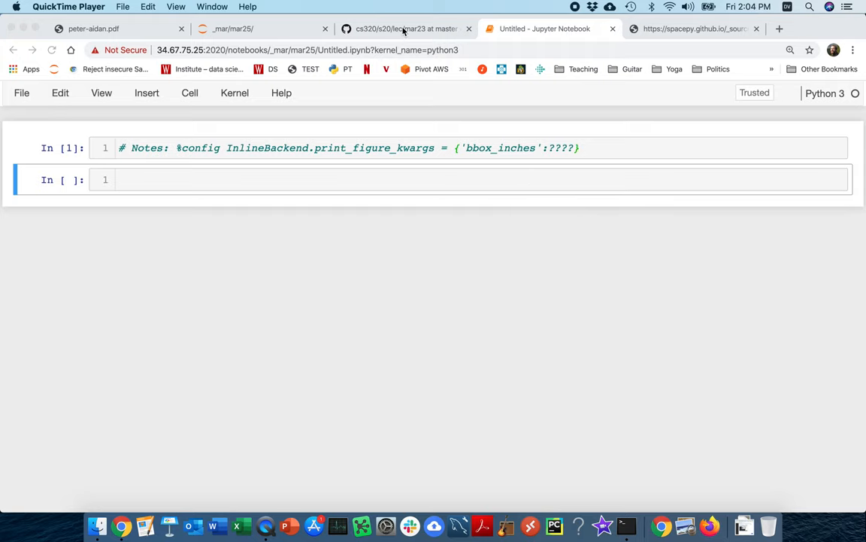
- Browse the mar23 README and select the DataFrame setup code's first y value, 0.4
left_click(406, 28)
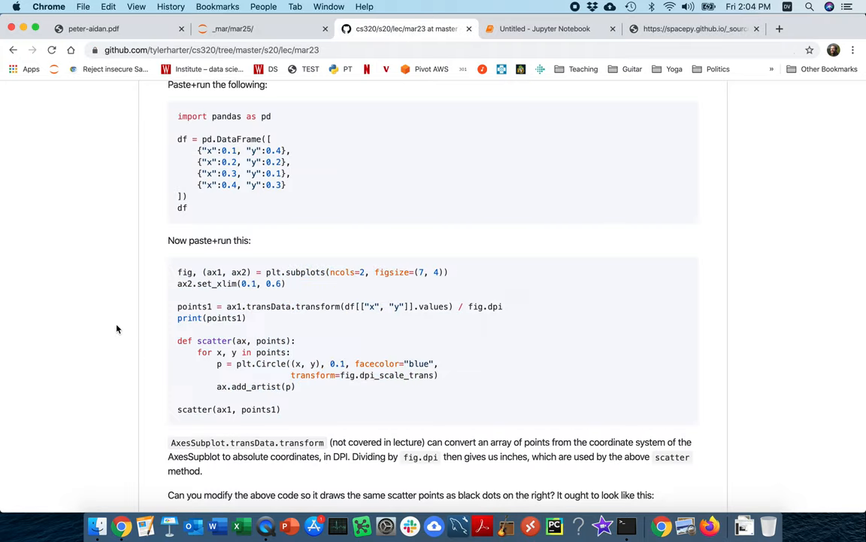
scroll("down", 3)
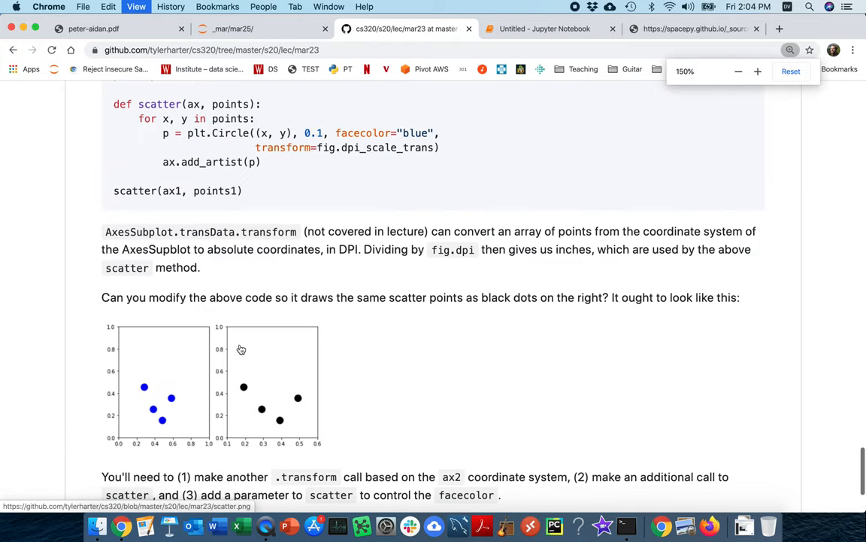
scroll("down", 3)
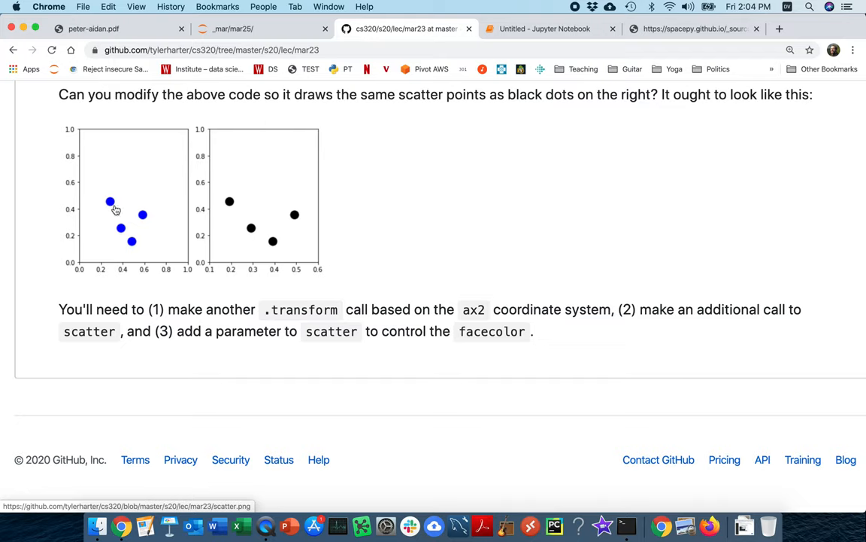
mouse_move(111, 208)
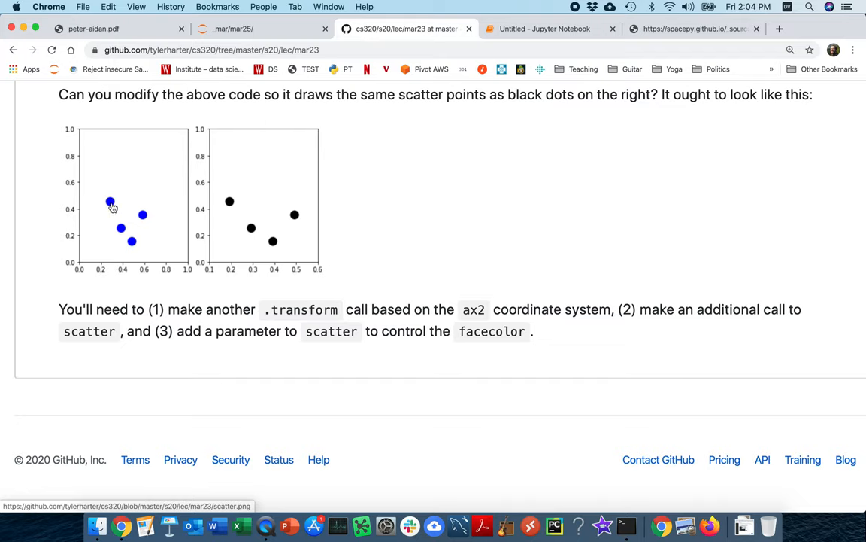
mouse_move(228, 214)
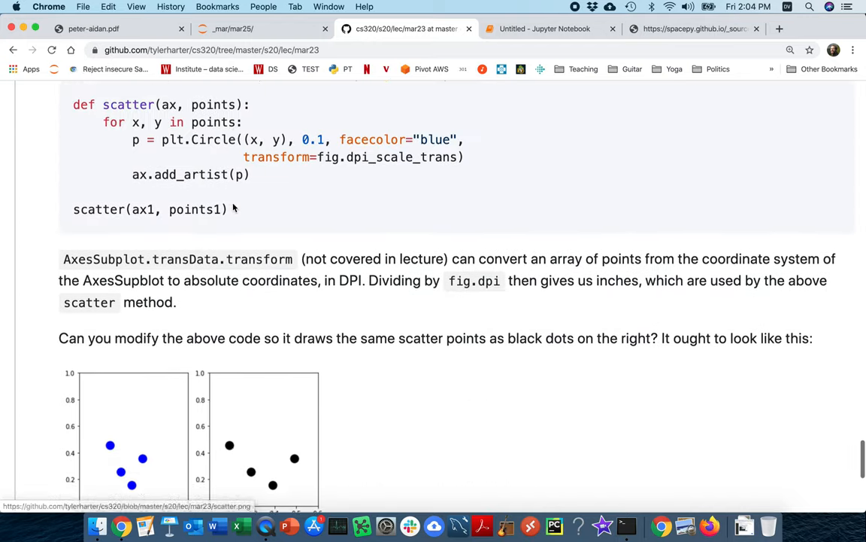
scroll("up", 3)
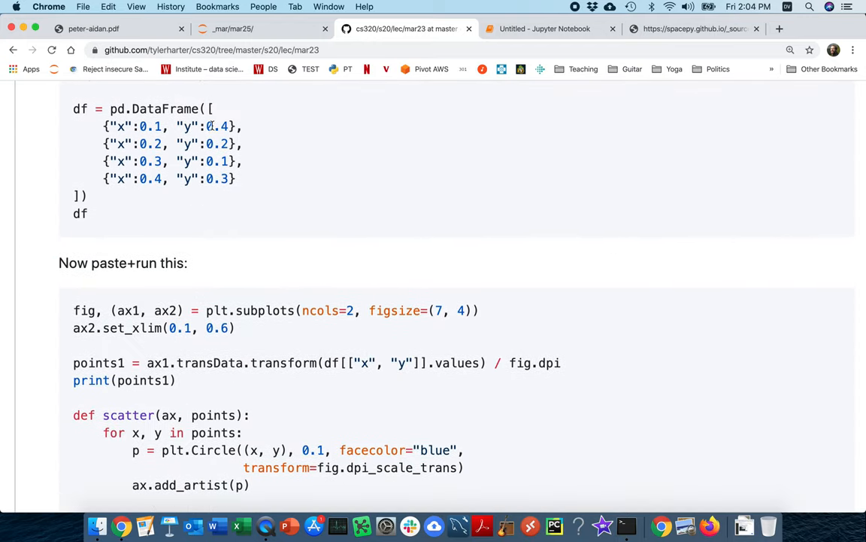
double_click(217, 126)
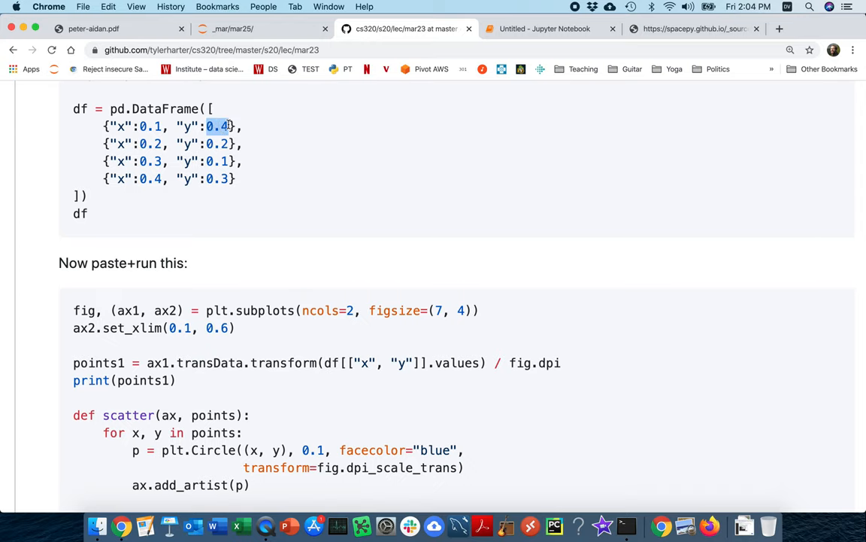
scroll("down", 3)
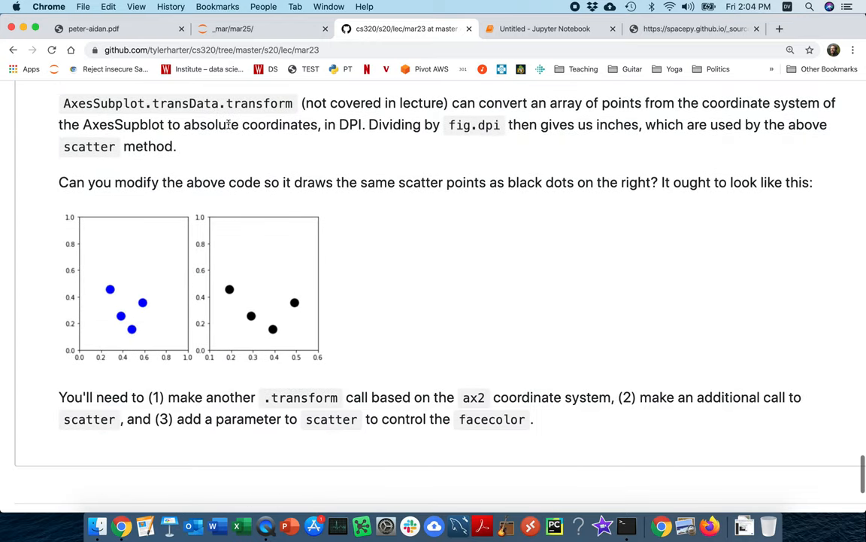
mouse_move(348, 207)
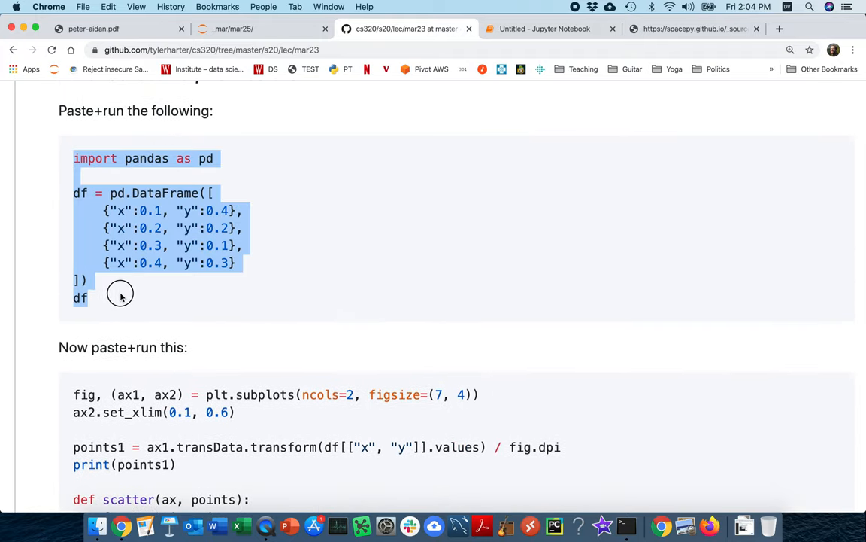
- Paste and run the DataFrame setup code in the notebook, printing the four-row x/y table
left_click(542, 29)
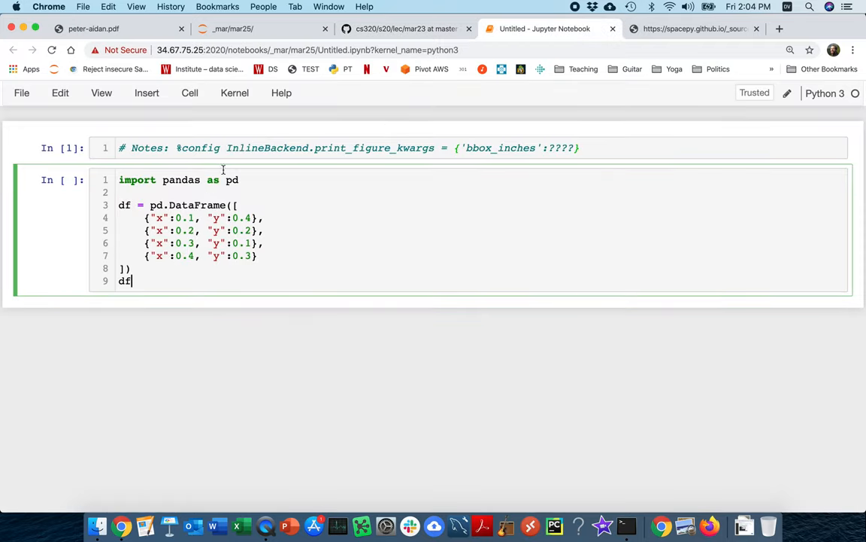
double_click(267, 147)
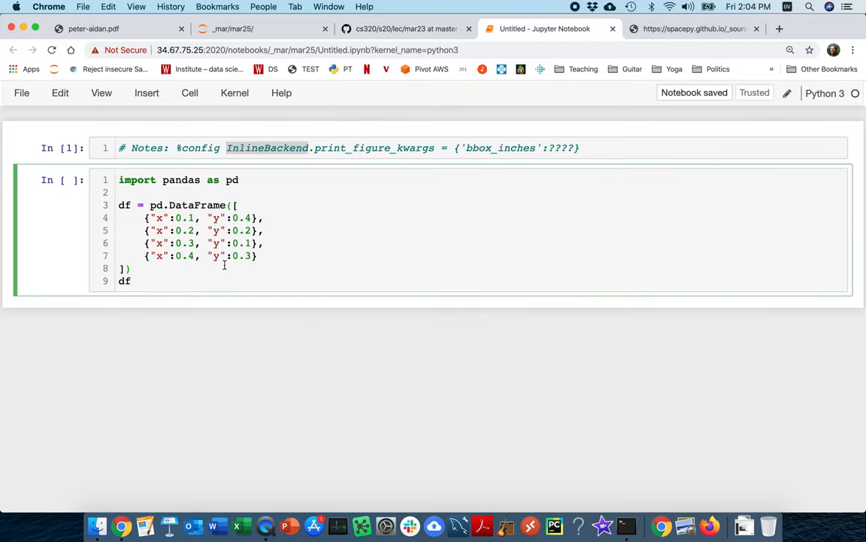
key("shift+enter")
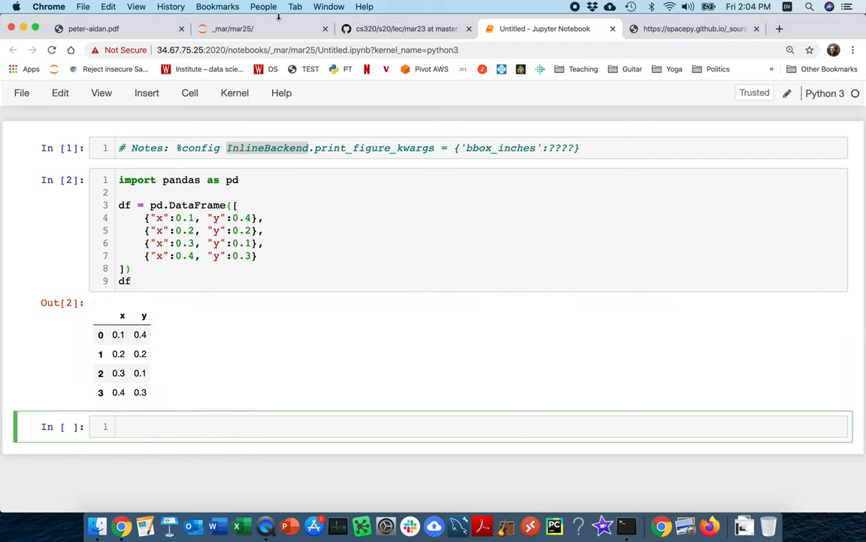
left_click(406, 28)
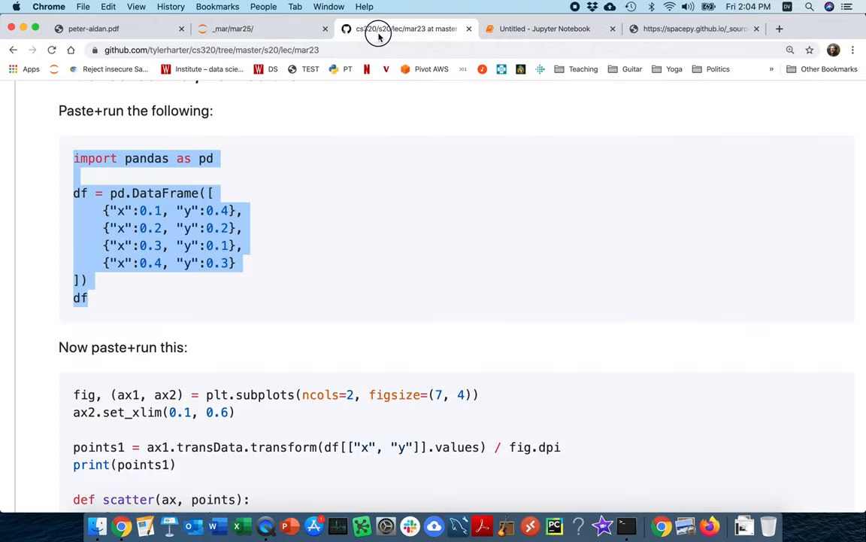
- Select the subplot and scatter plotting code block on GitHub and bring it to the notebook
scroll("down", 3)
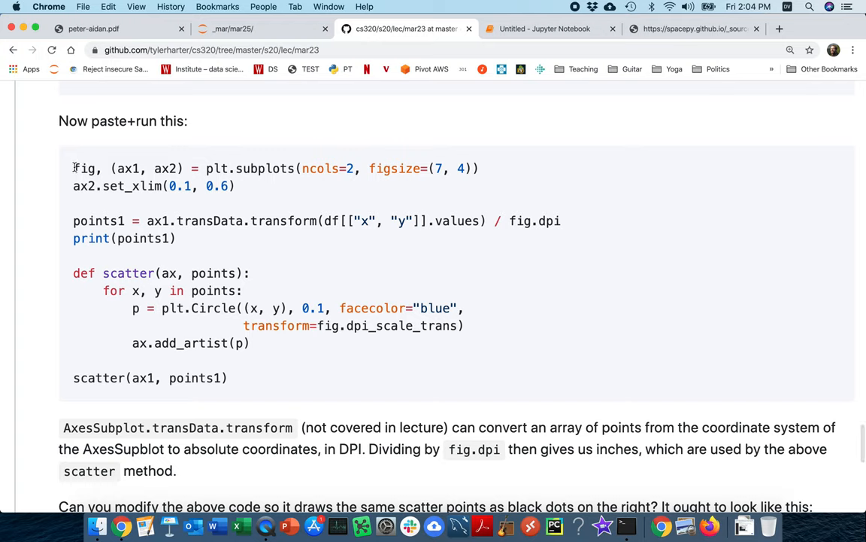
left_click_drag(73, 168, 228, 378)
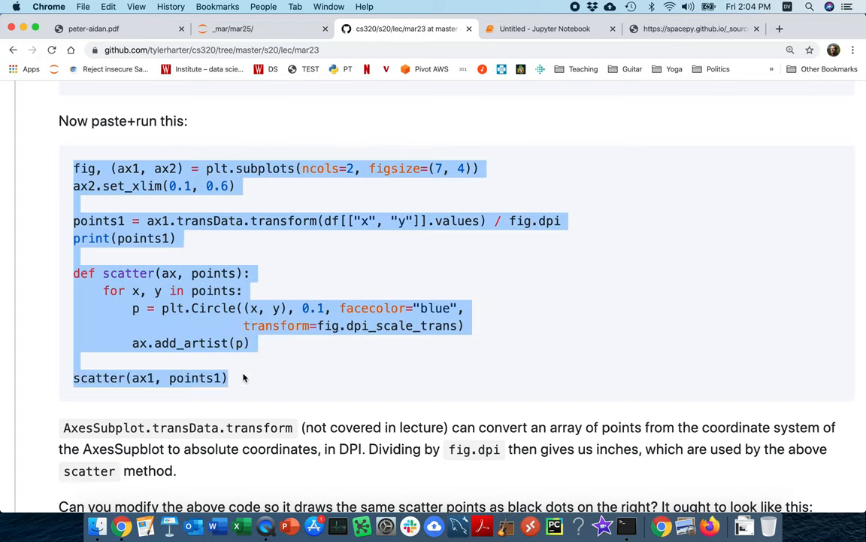
mouse_move(422, 191)
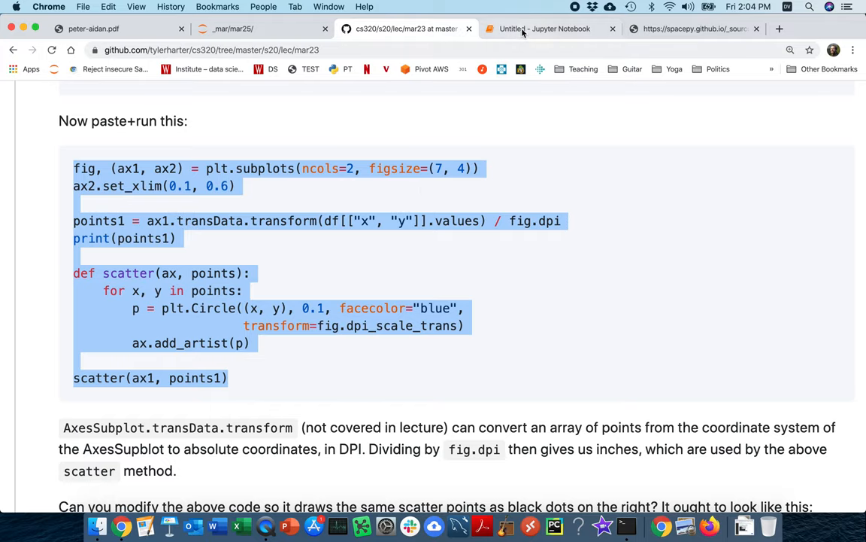
left_click(546, 29)
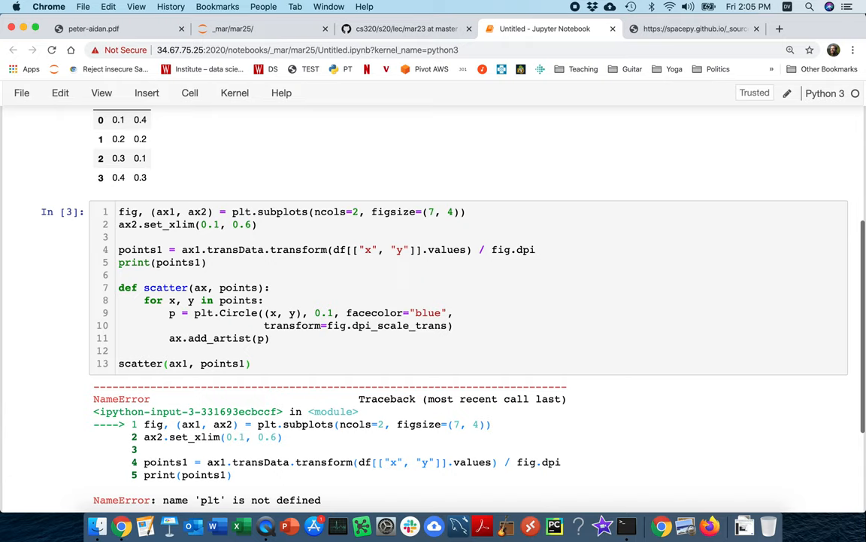
- Add the matplotlib pyplot import so the scatter cell draws blue dots in the left plot
scroll("down", 3)
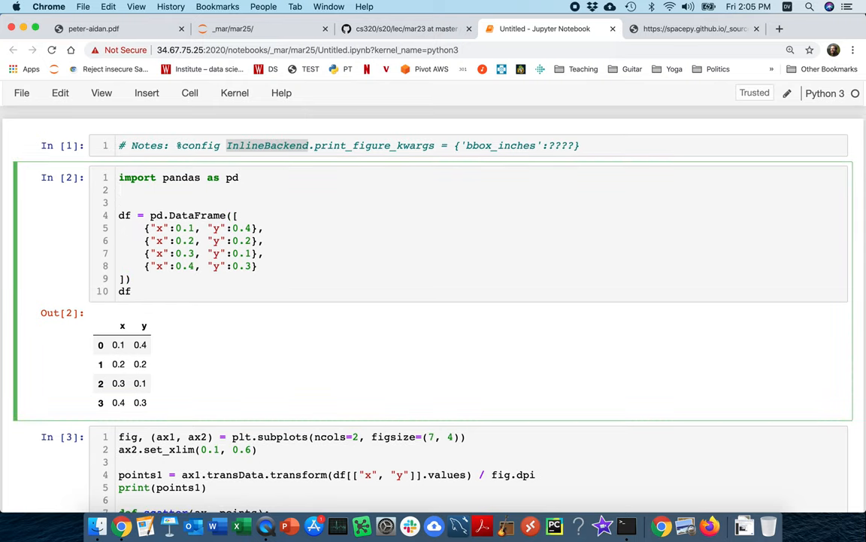
type("from matlpotlib i")
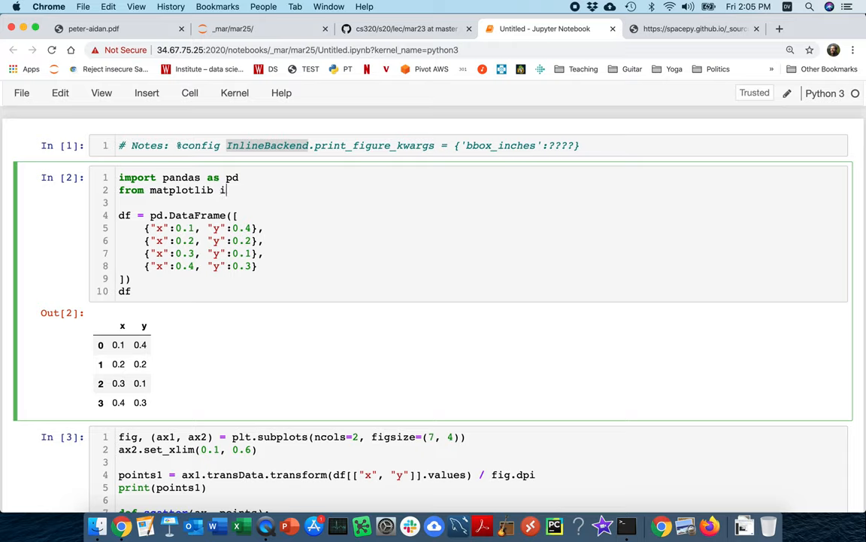
type("mport pyplo")
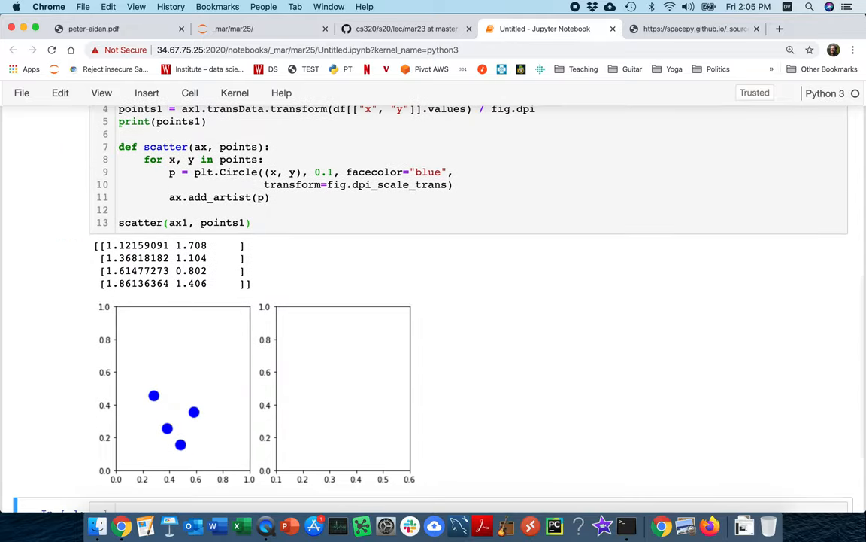
mouse_move(157, 402)
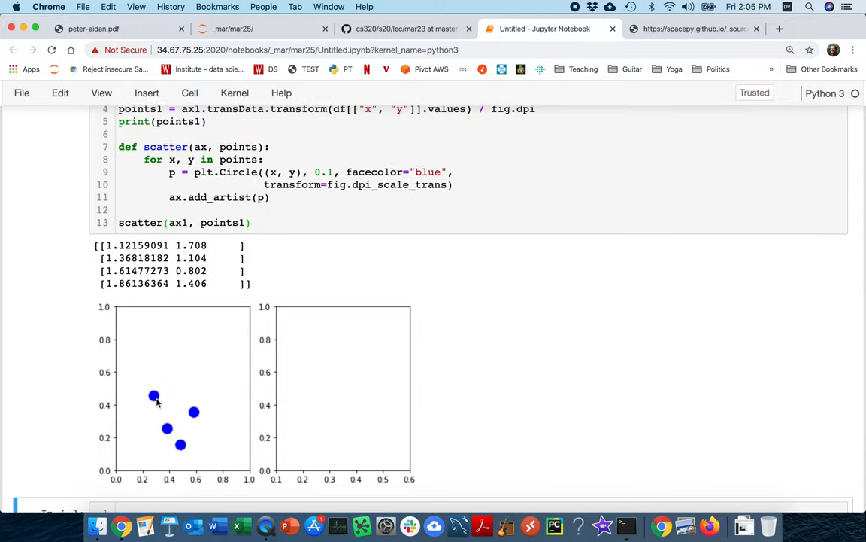
mouse_move(154, 397)
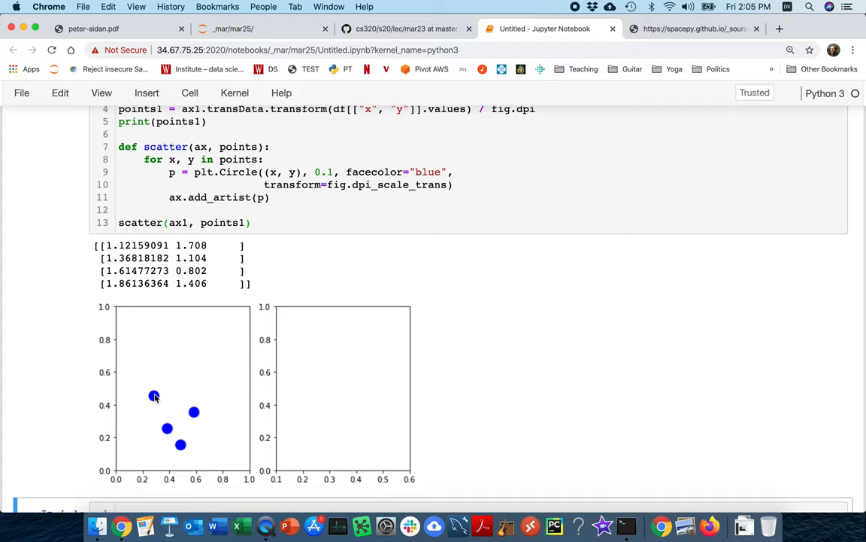
mouse_move(117, 398)
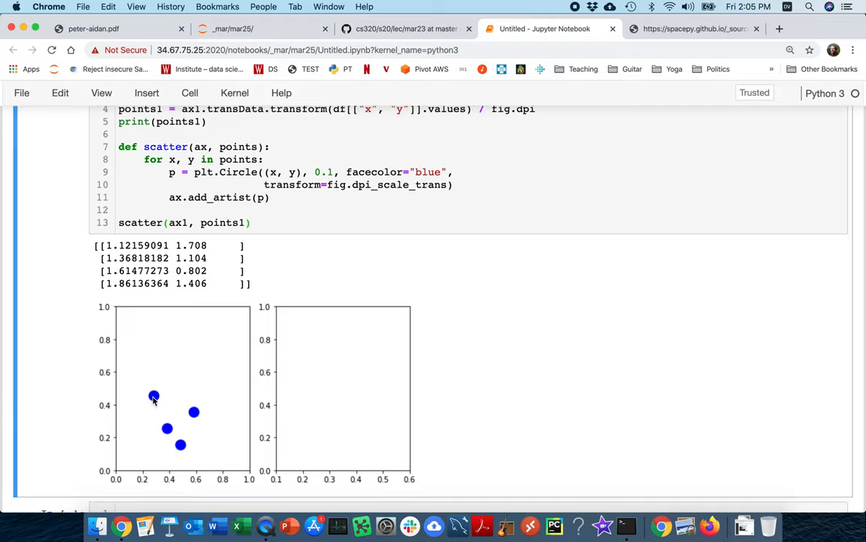
mouse_move(230, 399)
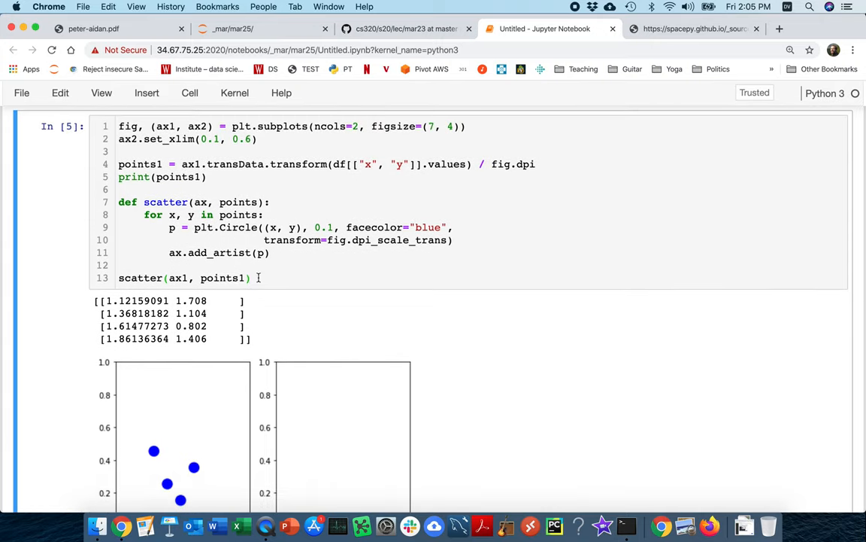
- Append fig.savefig("good.png") to the cell and re-run it
key("enter")
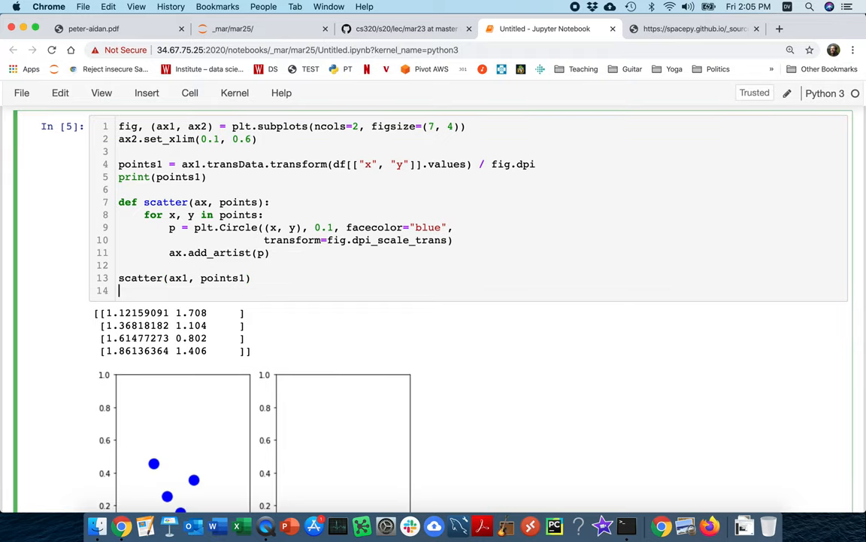
type("fi")
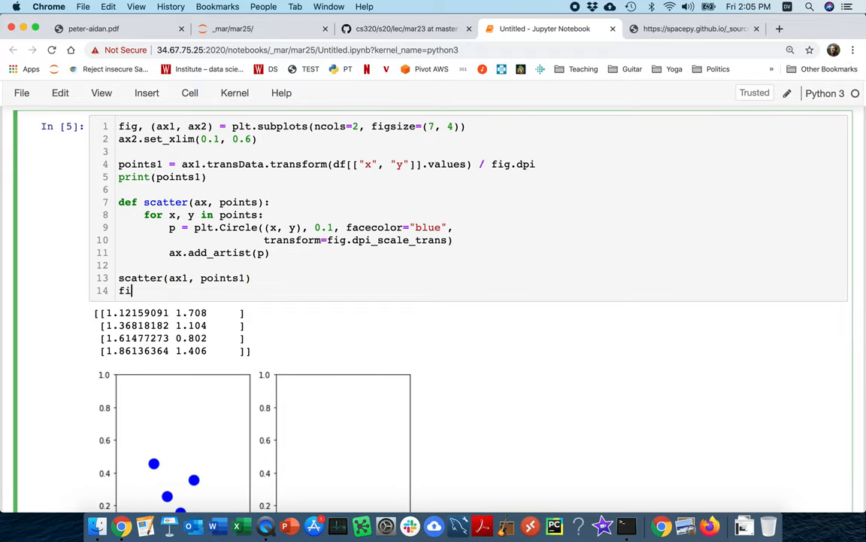
type(".savefigx(")
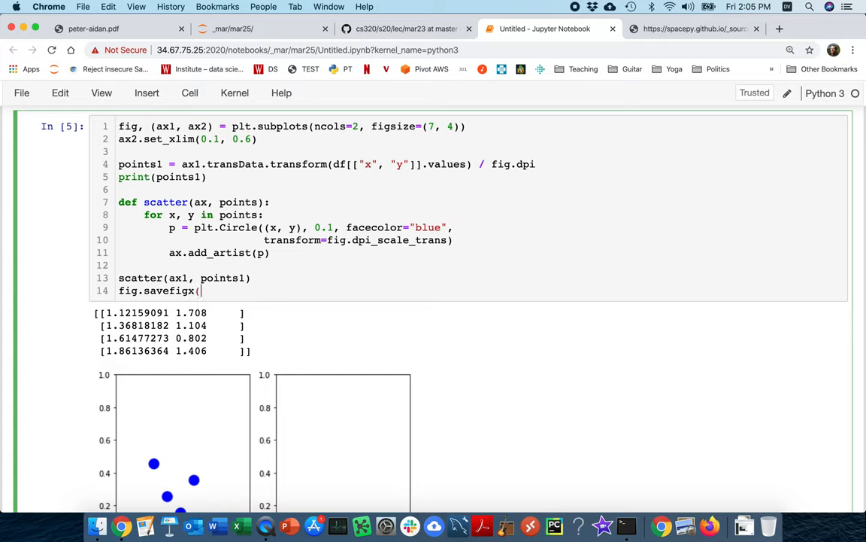
type("x")
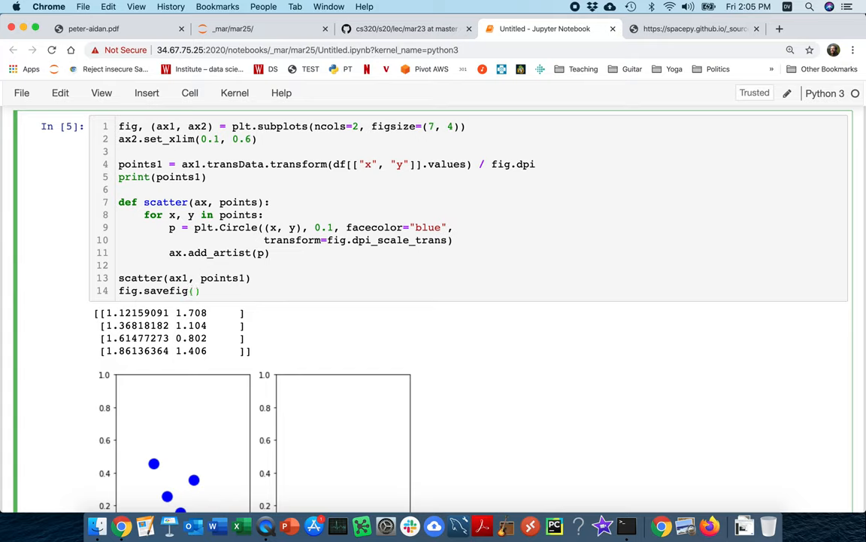
type("goo\"")
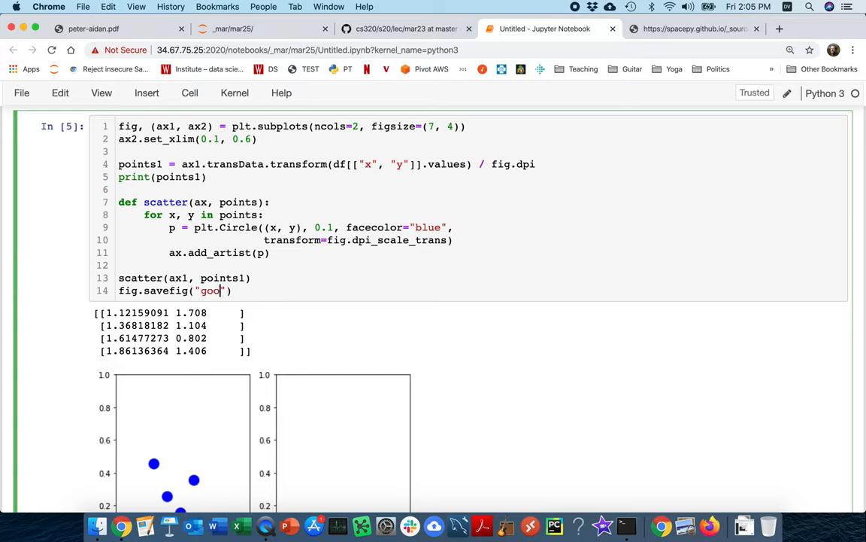
type(".png")
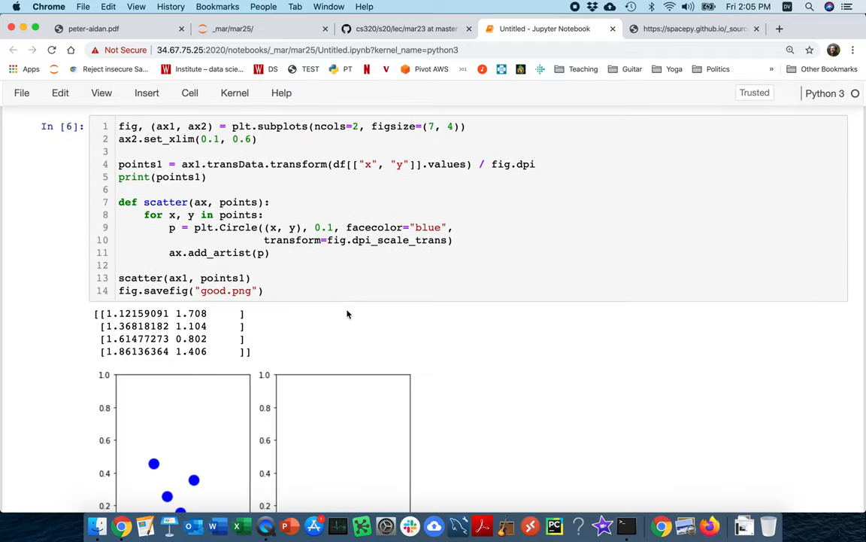
left_click(405, 28)
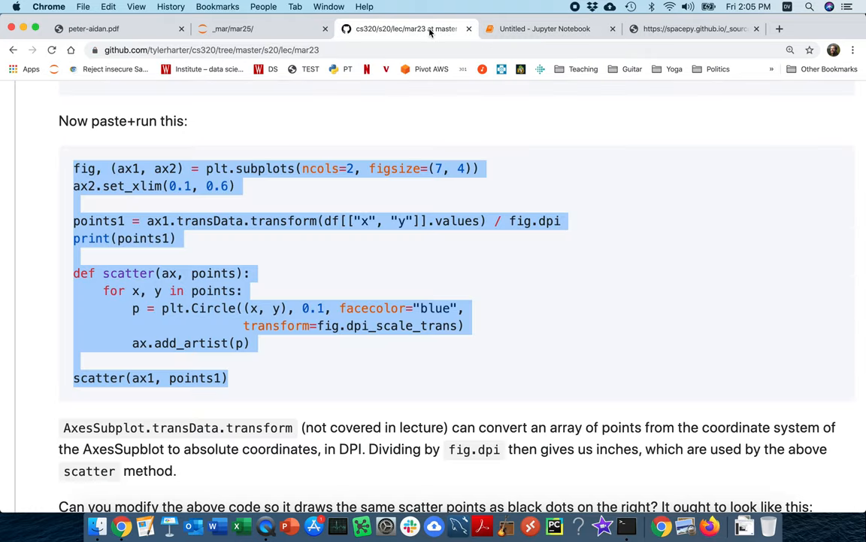
- Open good.png from the Jupyter file listing to view the two subplots
left_click(407, 29)
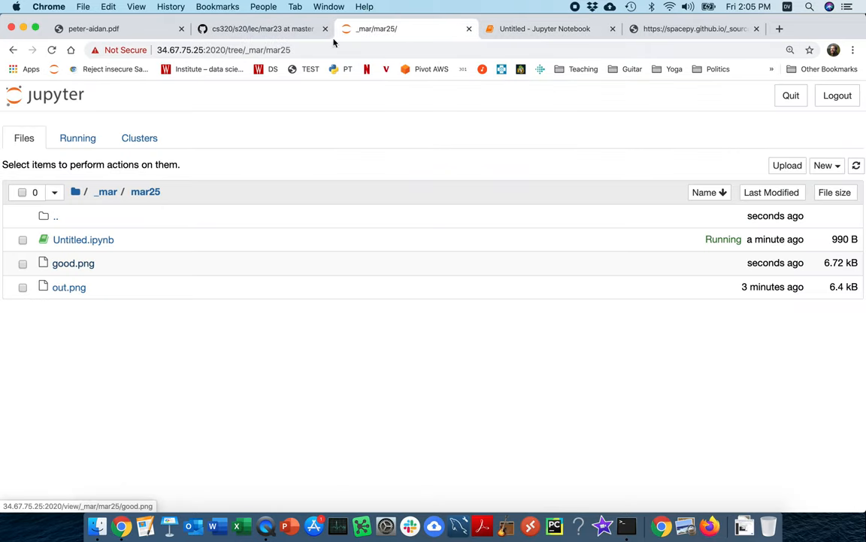
left_click(73, 263)
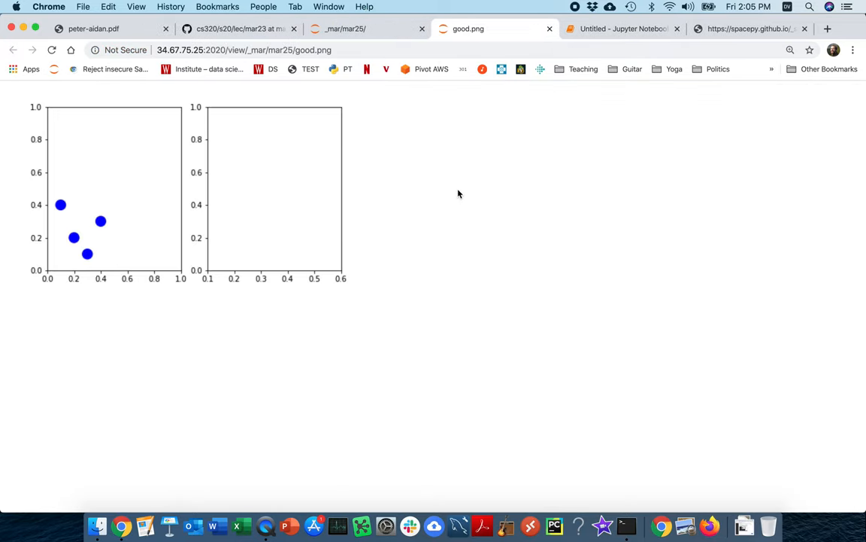
mouse_move(57, 213)
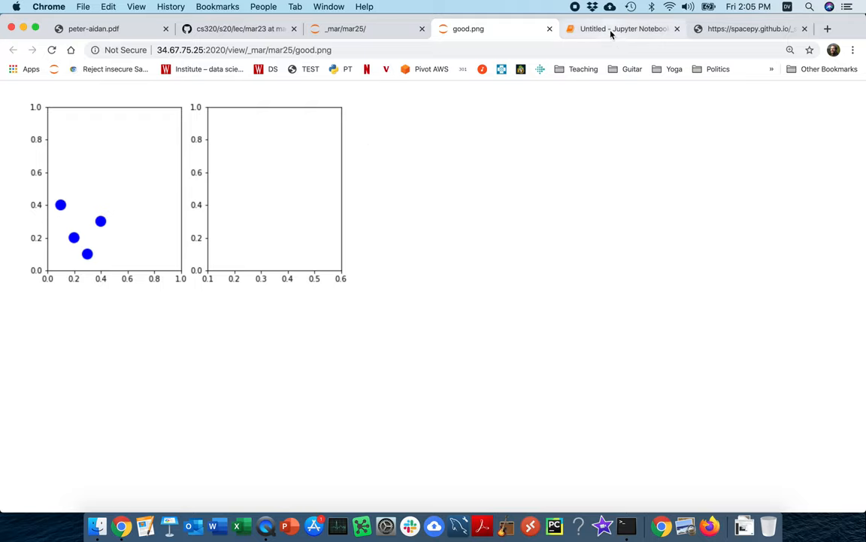
- Add bbox_inches=None to the good.png savefig call
left_click(623, 29)
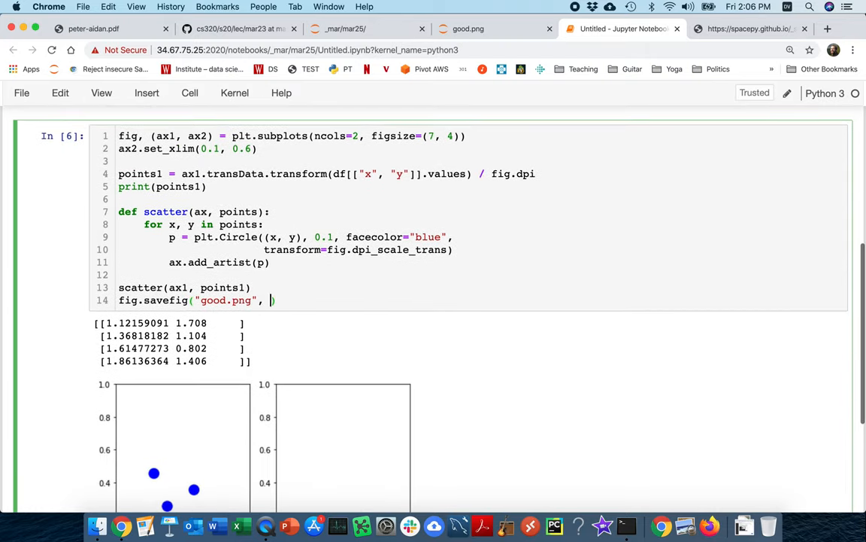
type("bbox_in")
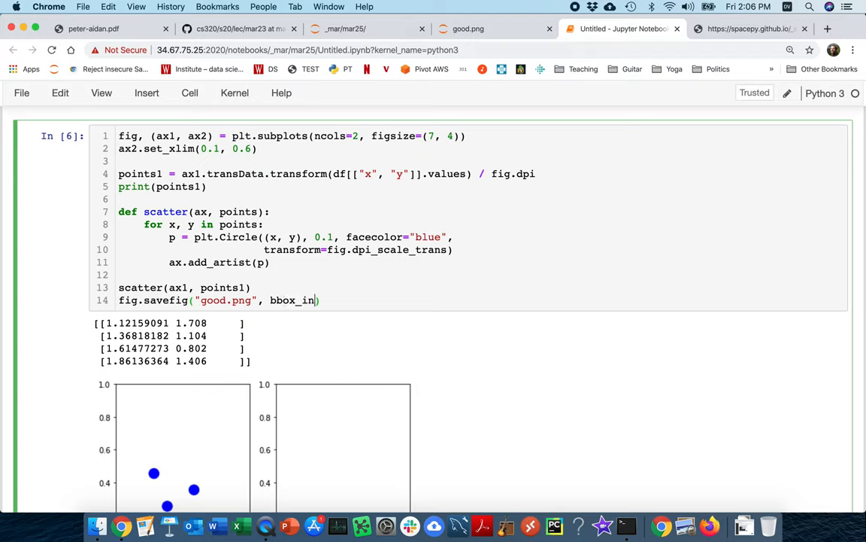
type("ches=")
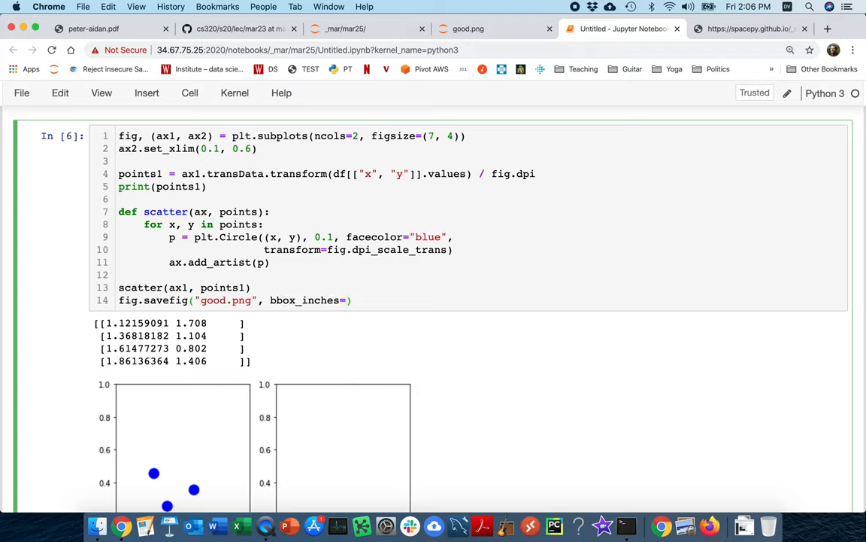
type("None")
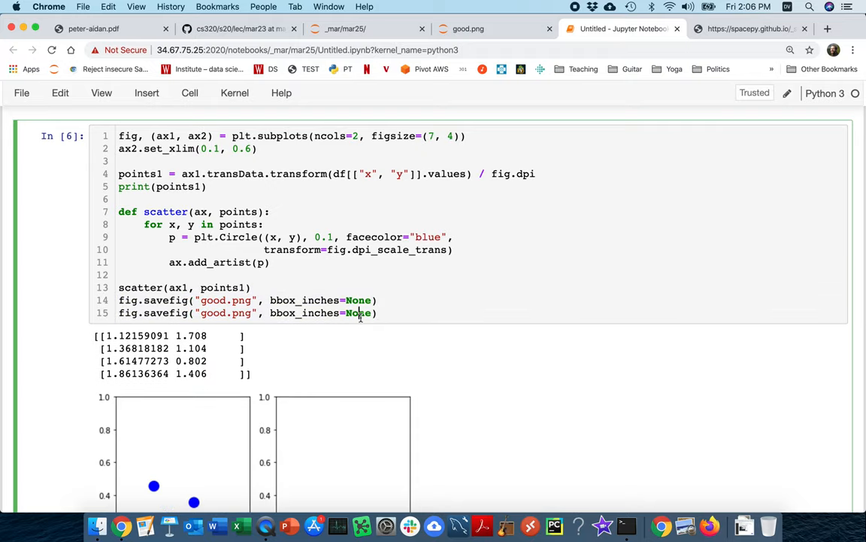
- Add a second savefig line saving bad.png with bbox_inches="tight"
type("\"tight\"")
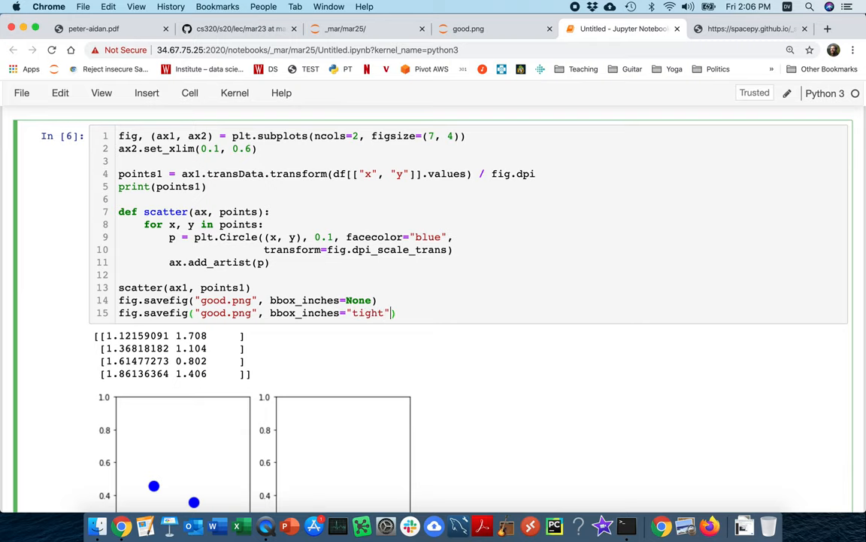
scroll("down", 3)
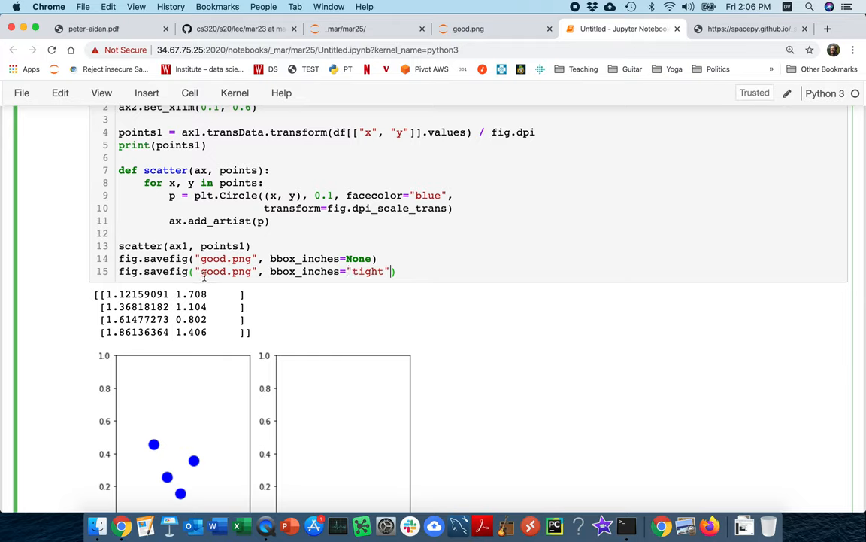
key("BackSpace")
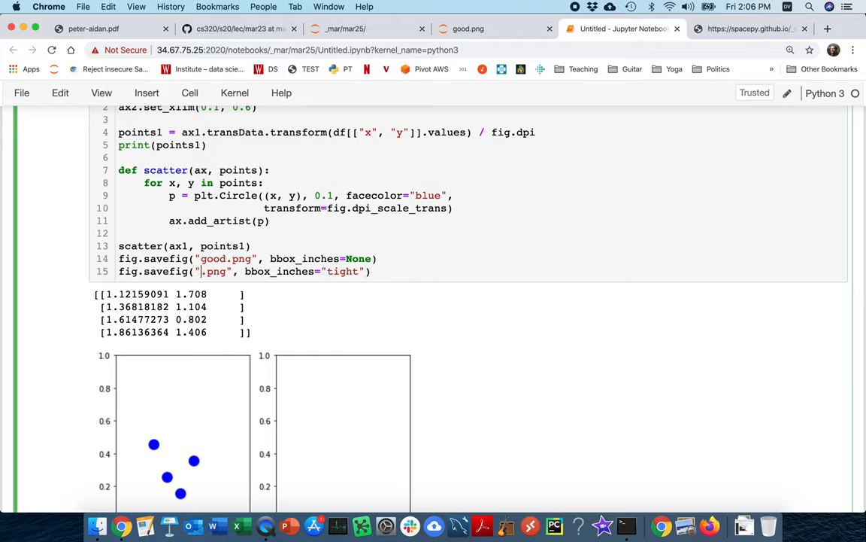
type("bad")
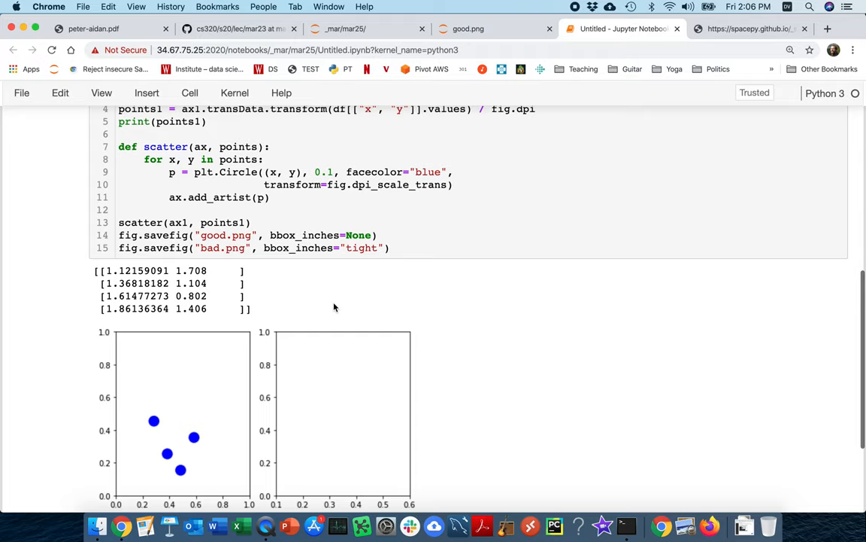
left_click(369, 29)
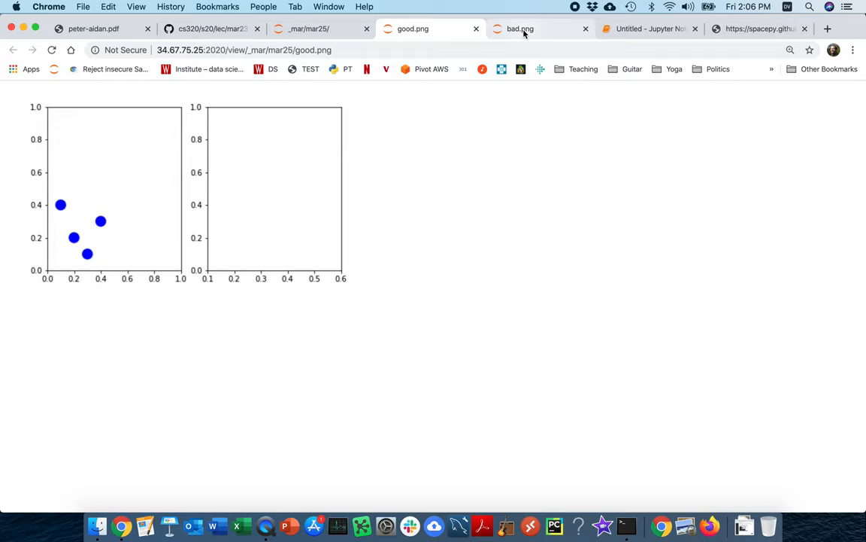
mouse_move(524, 34)
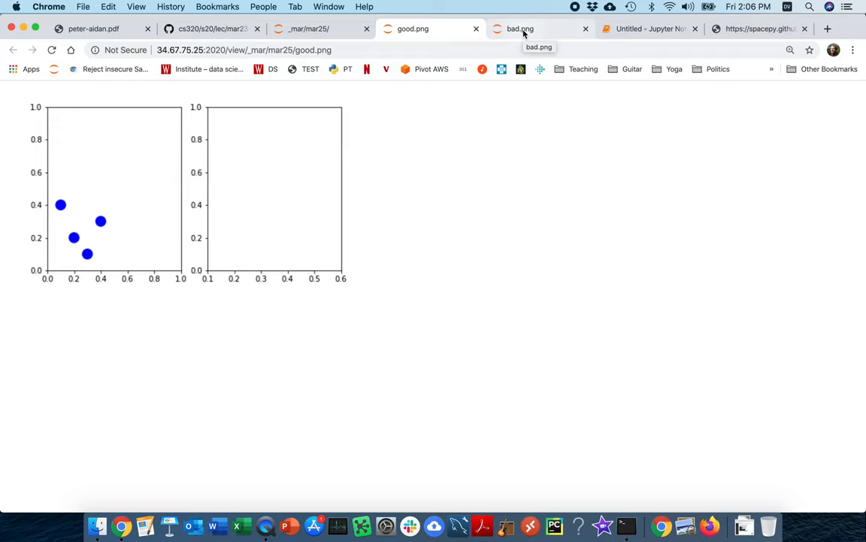
- Compare bad.png's shifted blue dots against good.png, then return to the notebook
left_click(521, 29)
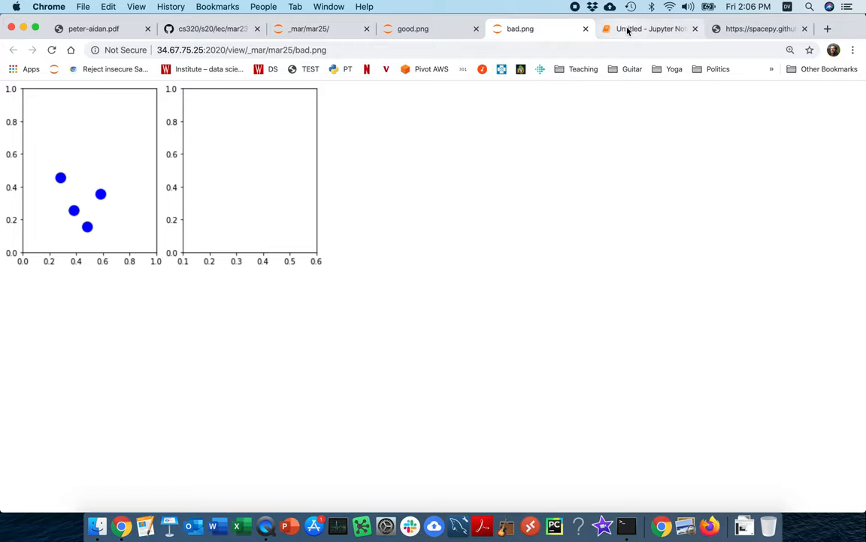
left_click(651, 28)
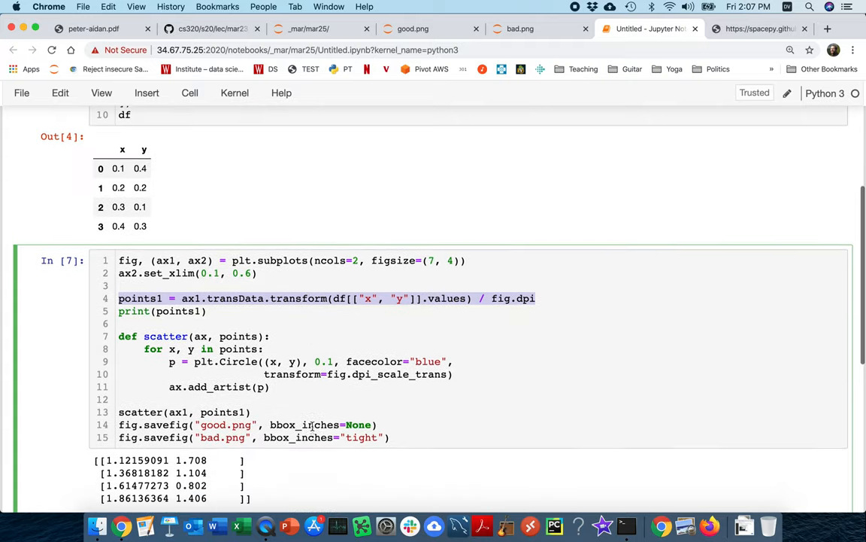
- Review the bbox_inches arguments in the plotting cell, then view bad.png again
scroll("down", 3)
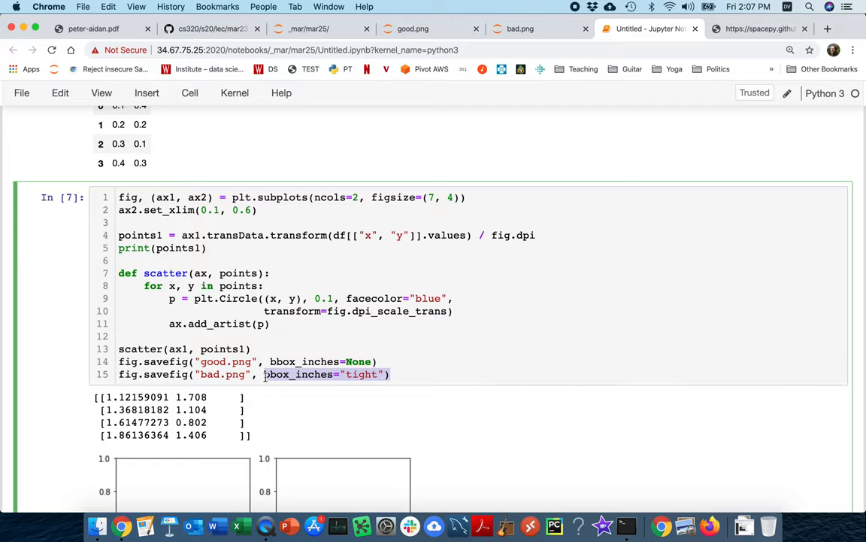
left_click(521, 28)
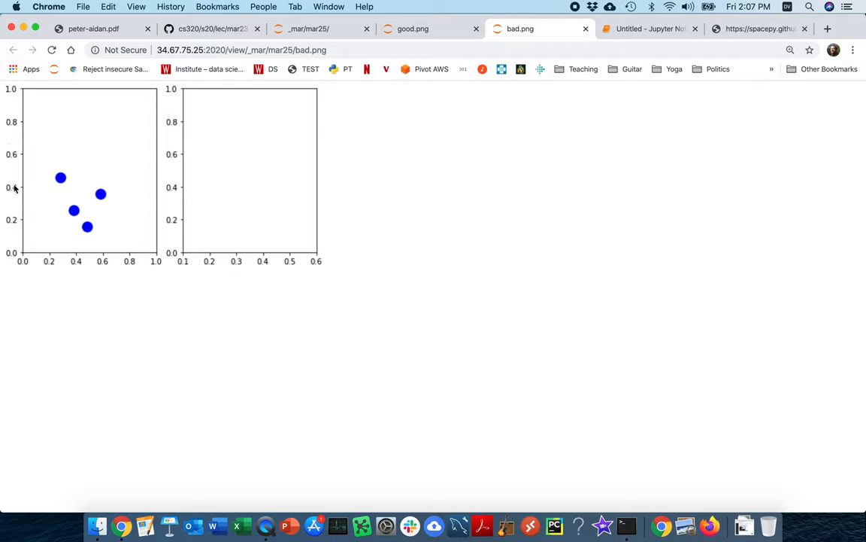
mouse_move(64, 183)
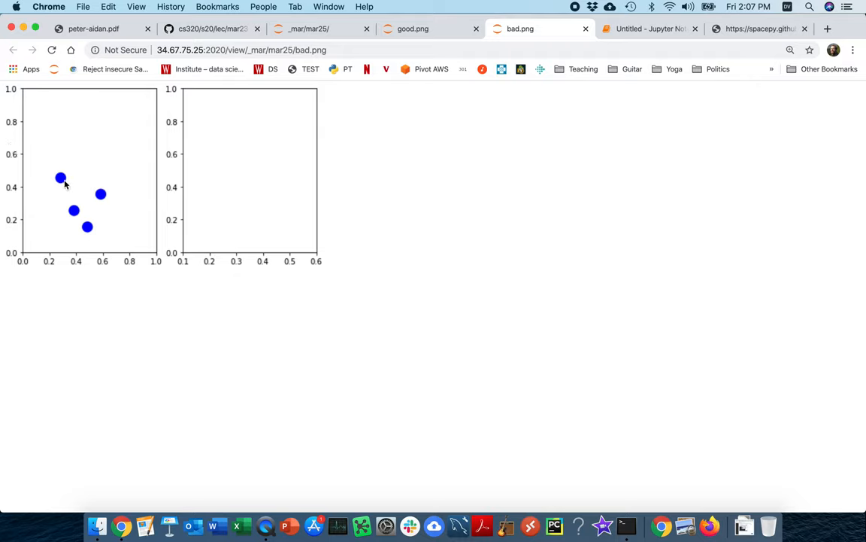
mouse_move(103, 193)
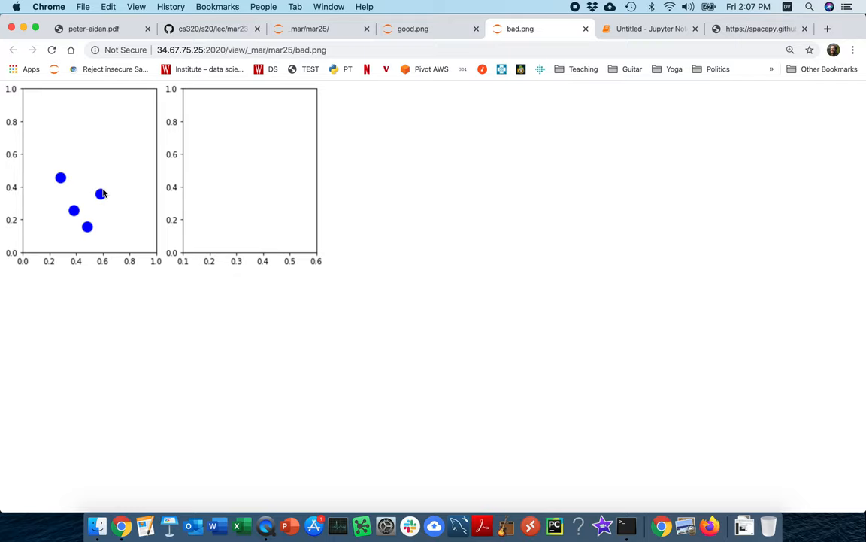
mouse_move(348, 170)
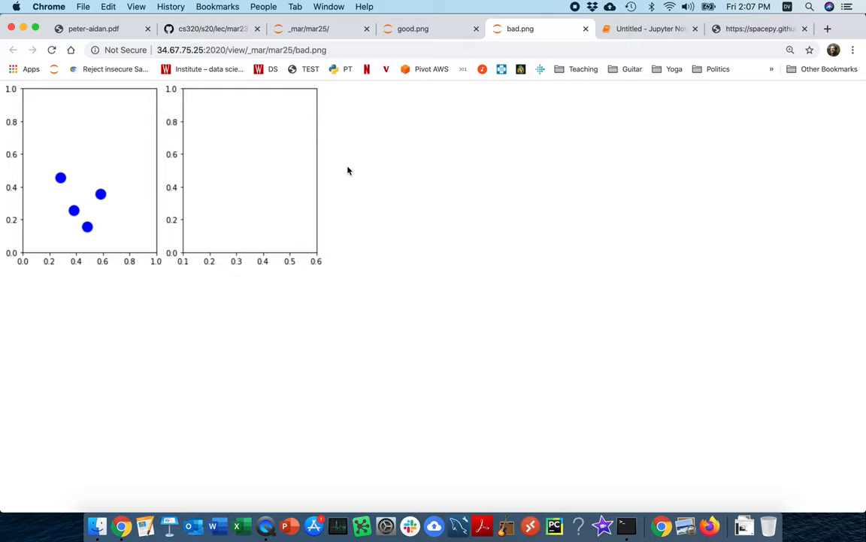
mouse_move(236, 185)
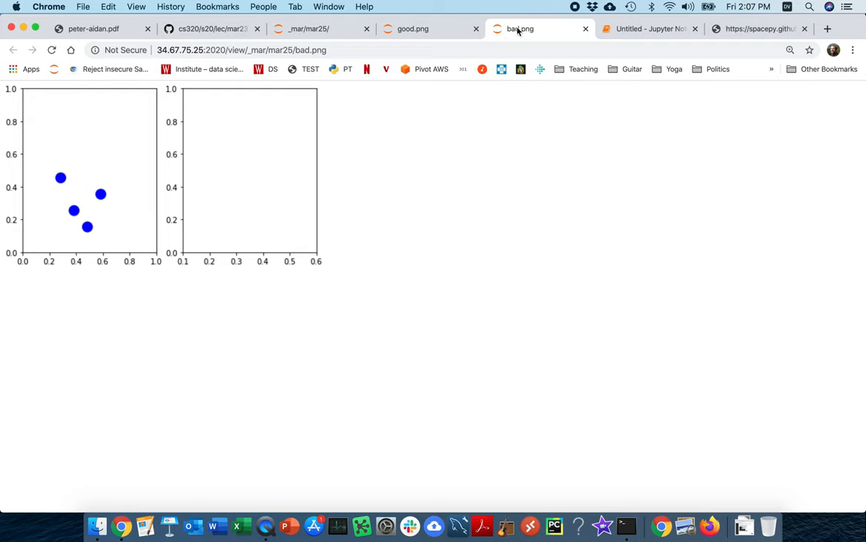
- Return to the Untitled notebook after inspecting the dot positions in bad.png
left_click(651, 28)
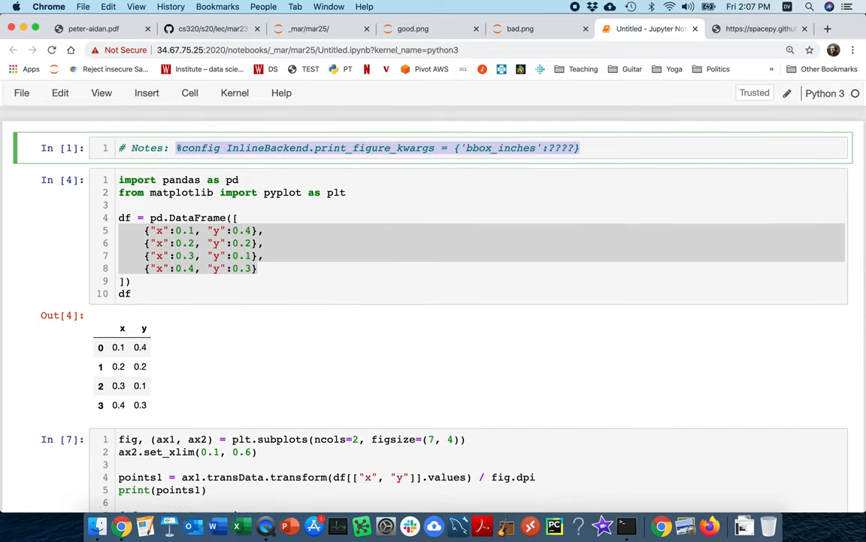
- Replace the bbox_inches placeholder in the %config cell, starting to type the 'tight' string
scroll("down", 3)
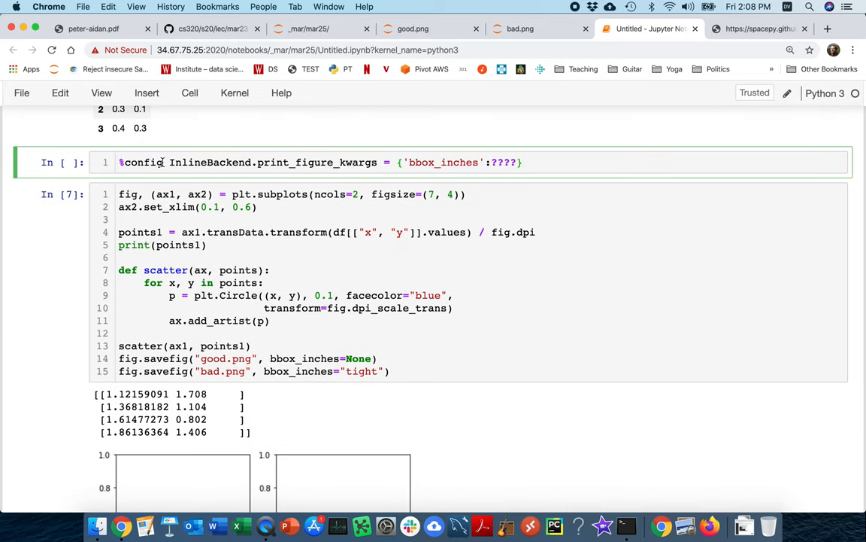
double_click(139, 162)
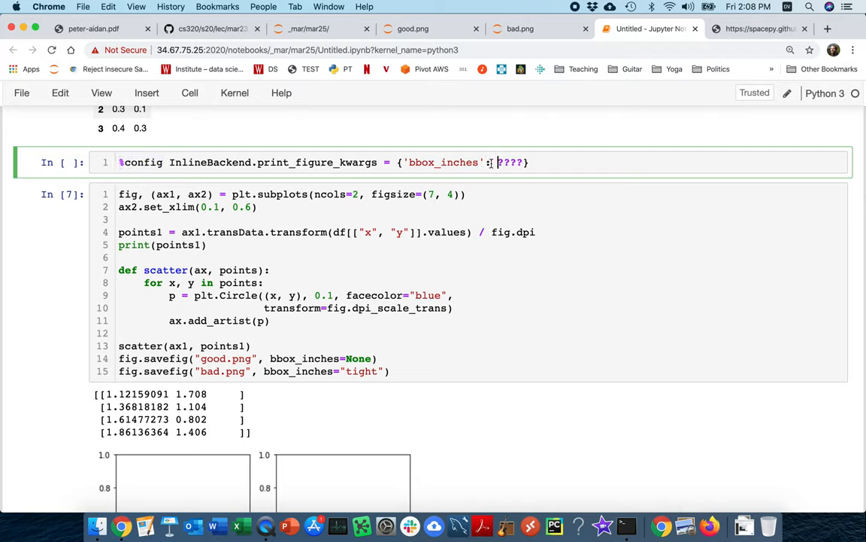
type("\"t")
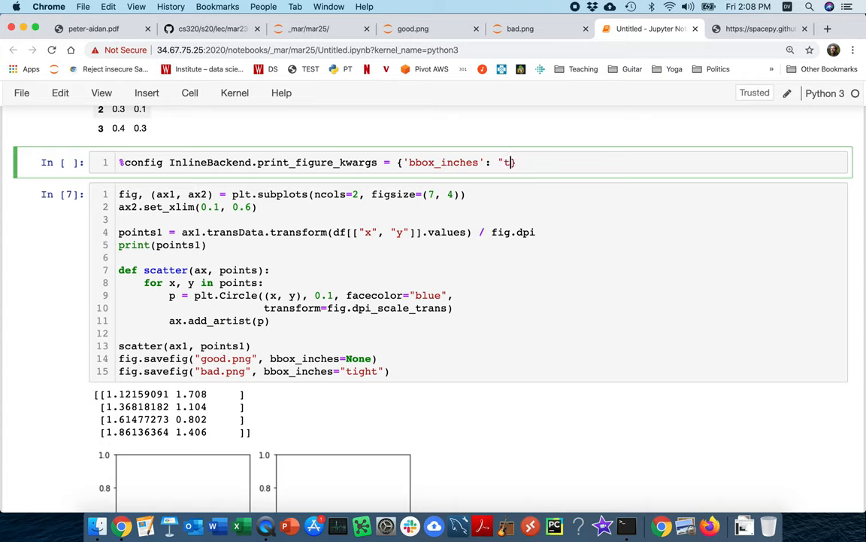
type("i")
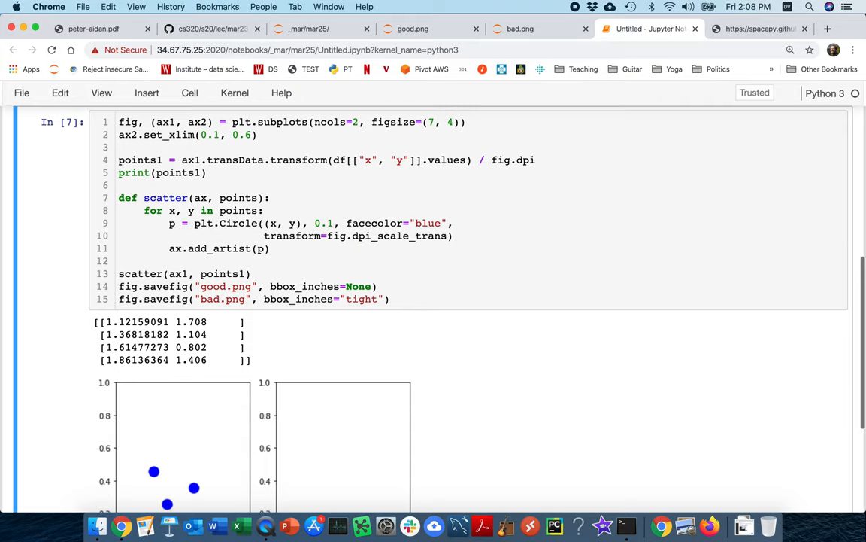
- Set bbox_inches to 'tight', run the config cell, and re-run the scatter plot cell
scroll("down", 3)
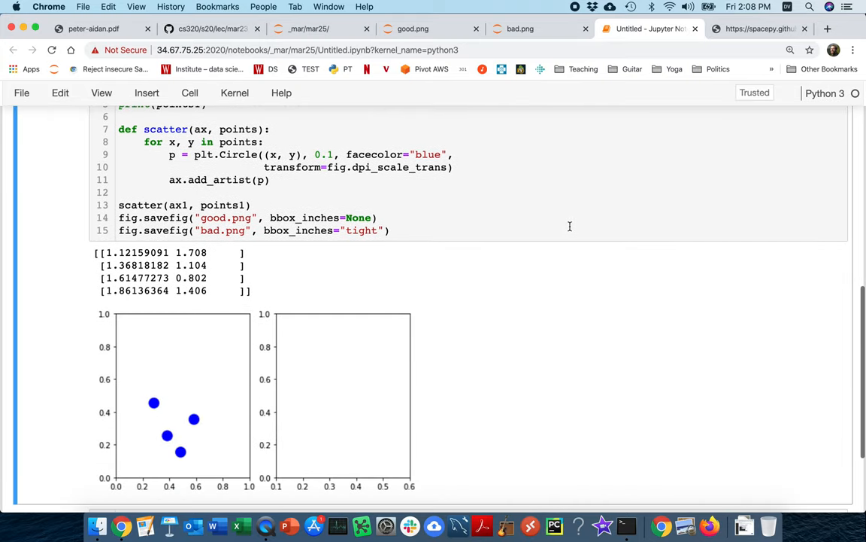
mouse_move(102, 404)
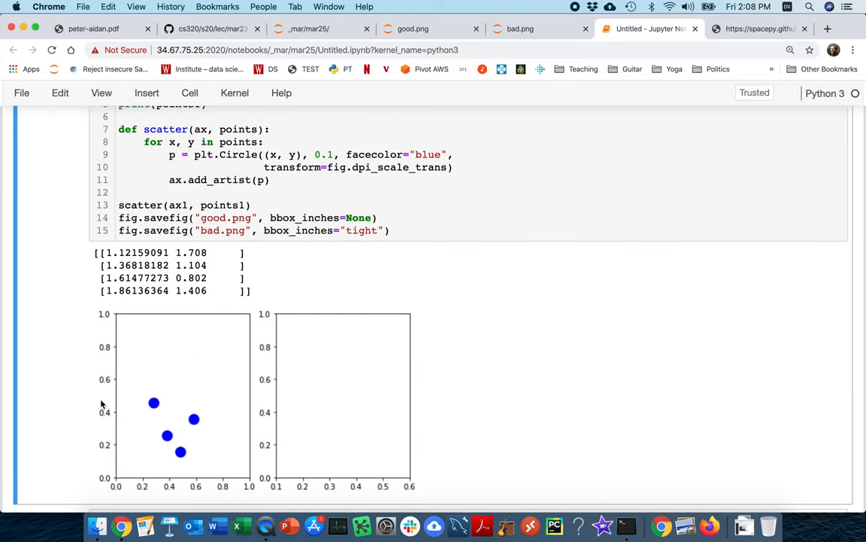
mouse_move(117, 406)
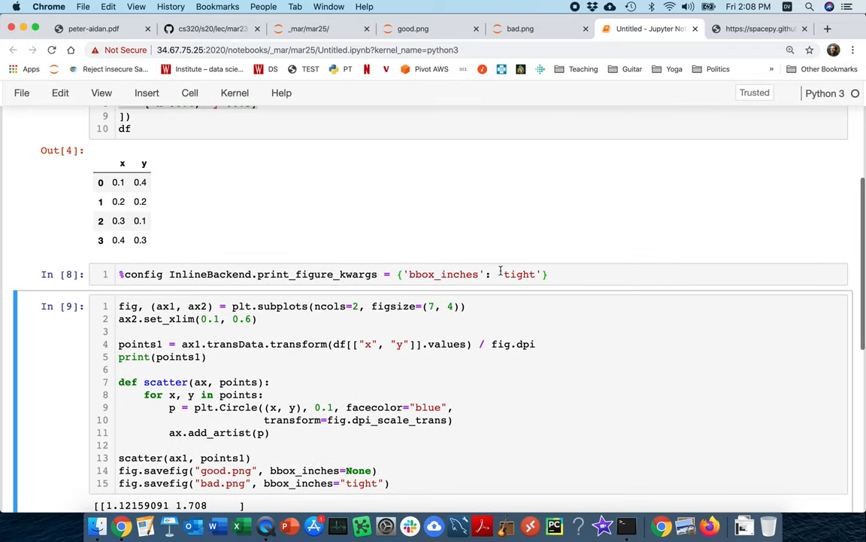
type("None")
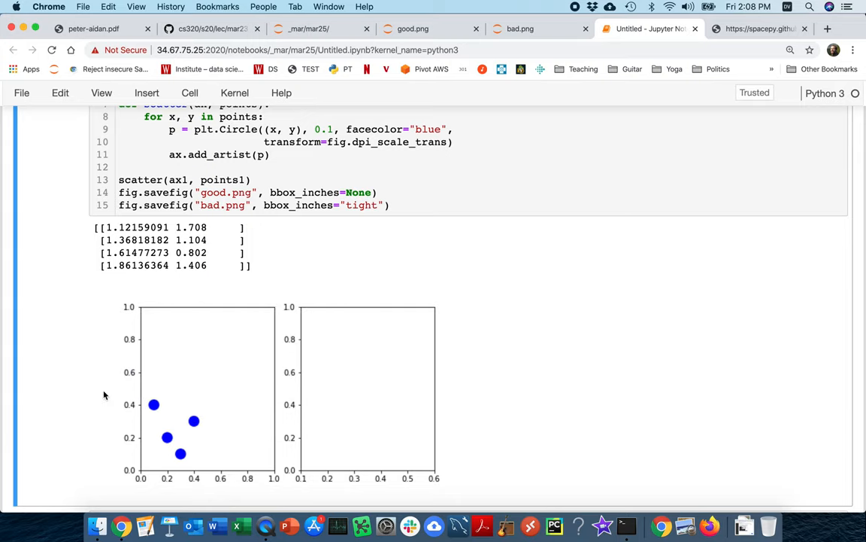
mouse_move(154, 406)
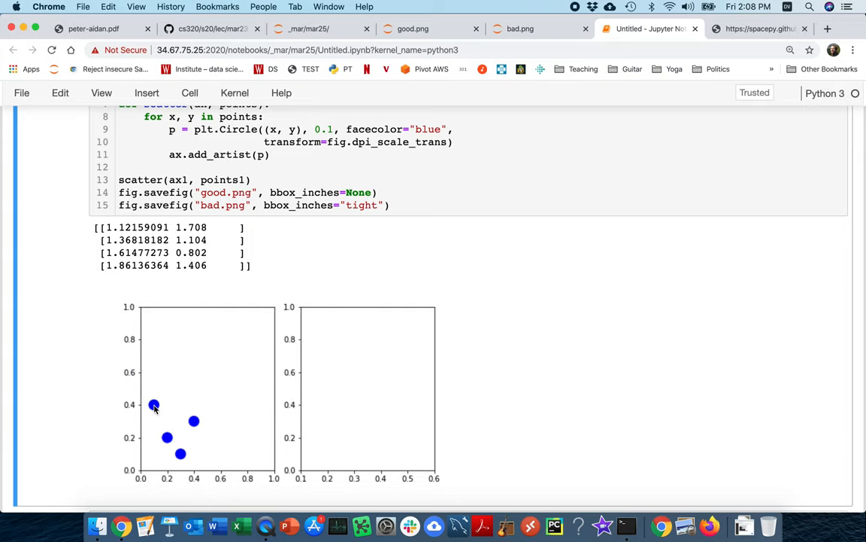
mouse_move(301, 406)
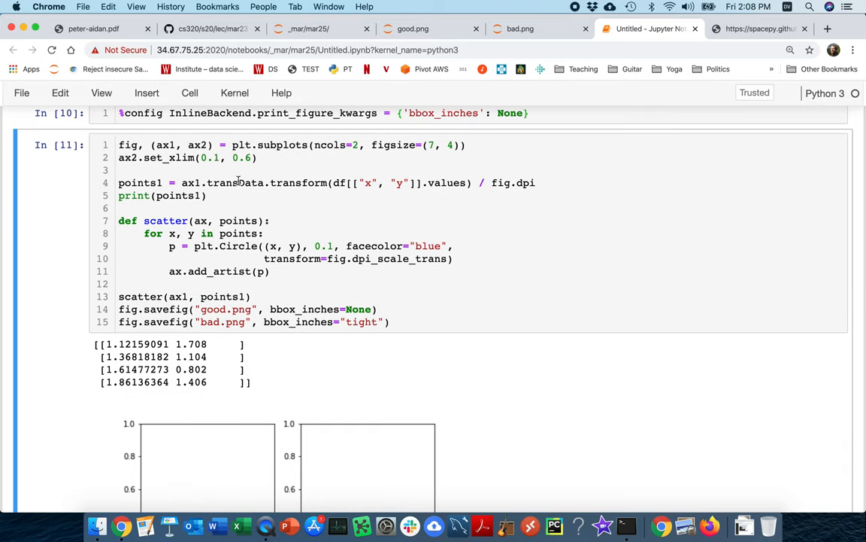
left_click(303, 182)
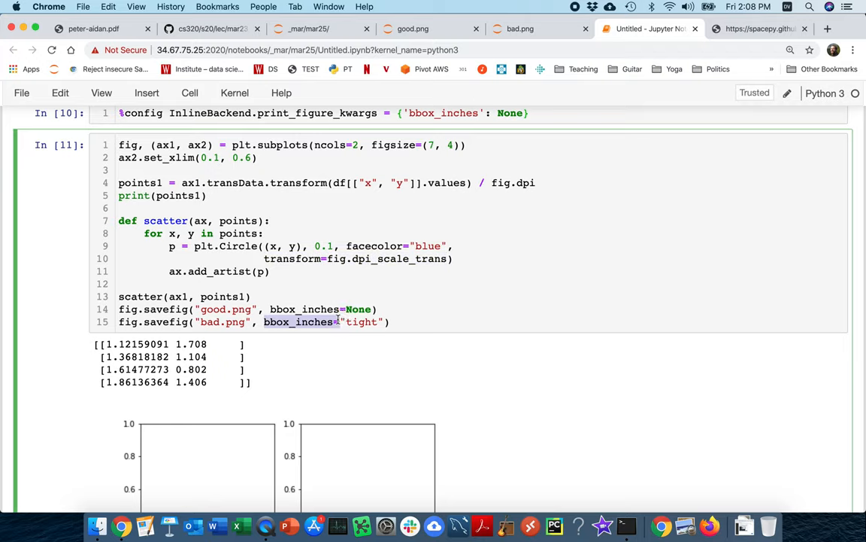
mouse_move(250, 178)
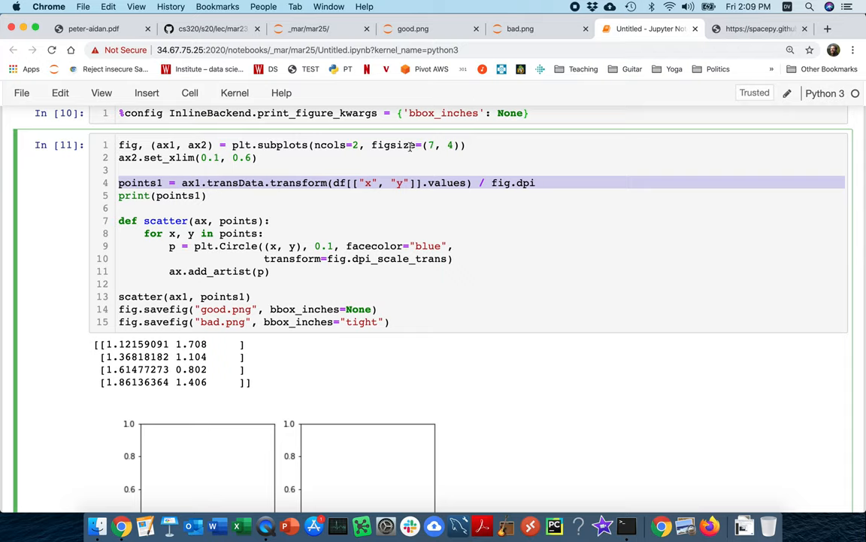
mouse_move(410, 147)
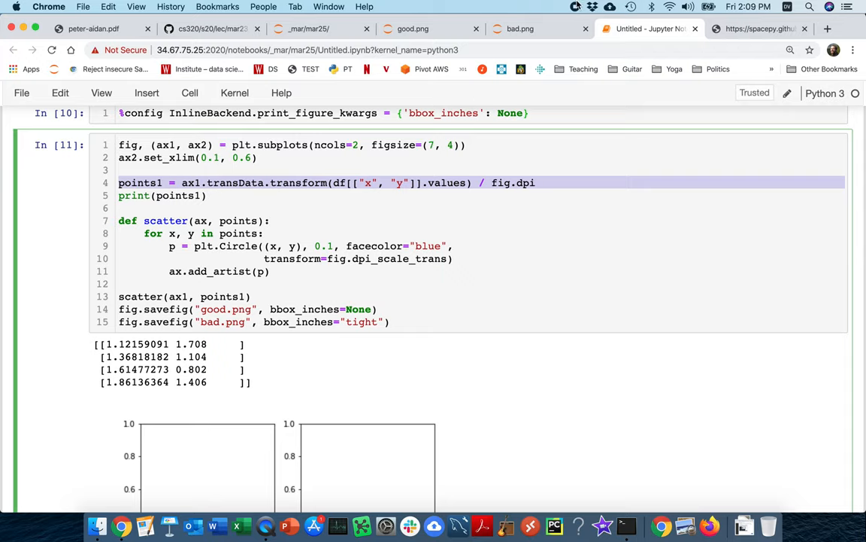